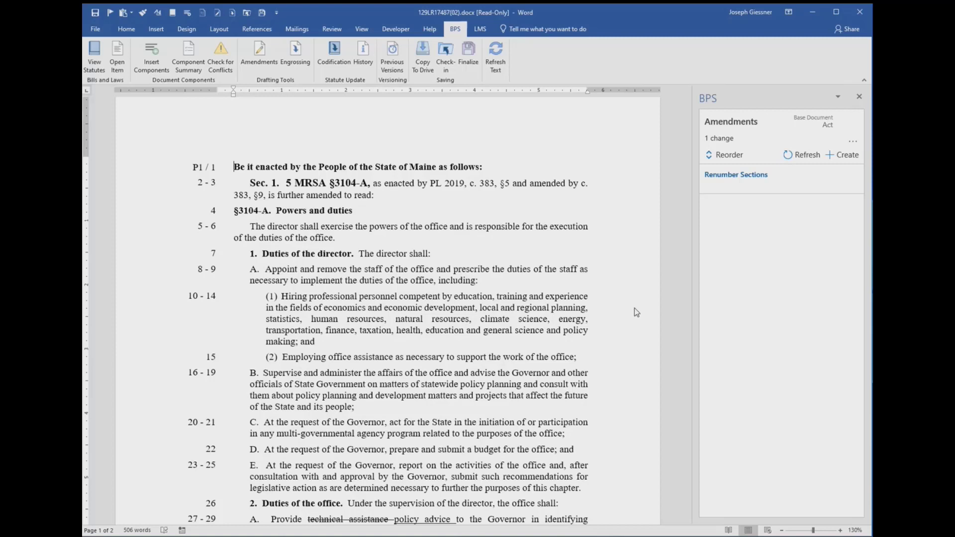
pyautogui.moveTo(693, 325)
pyautogui.write(' and interviewing')
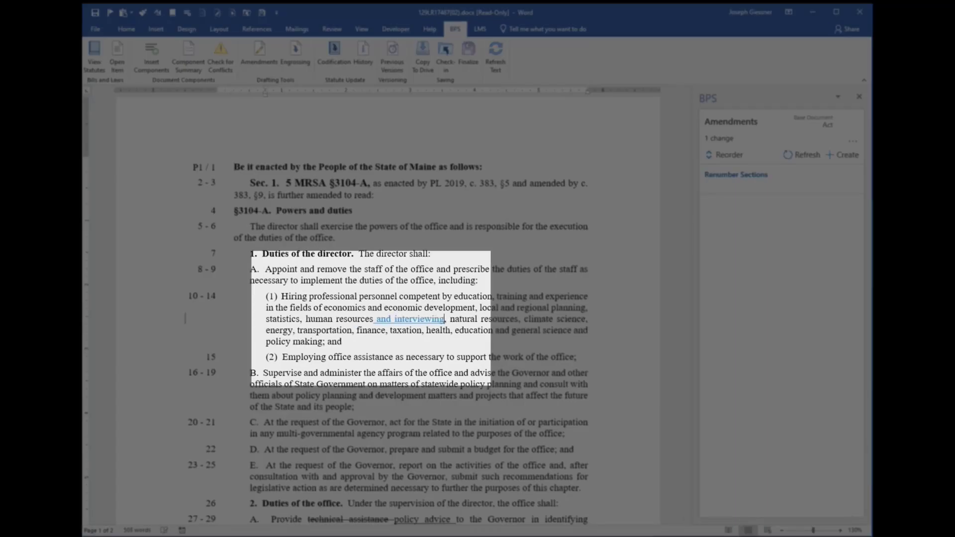
# Refresh the amendments list and review the 'and interviewing' insertion instruction without overriding it.
pyautogui.click(801, 154)
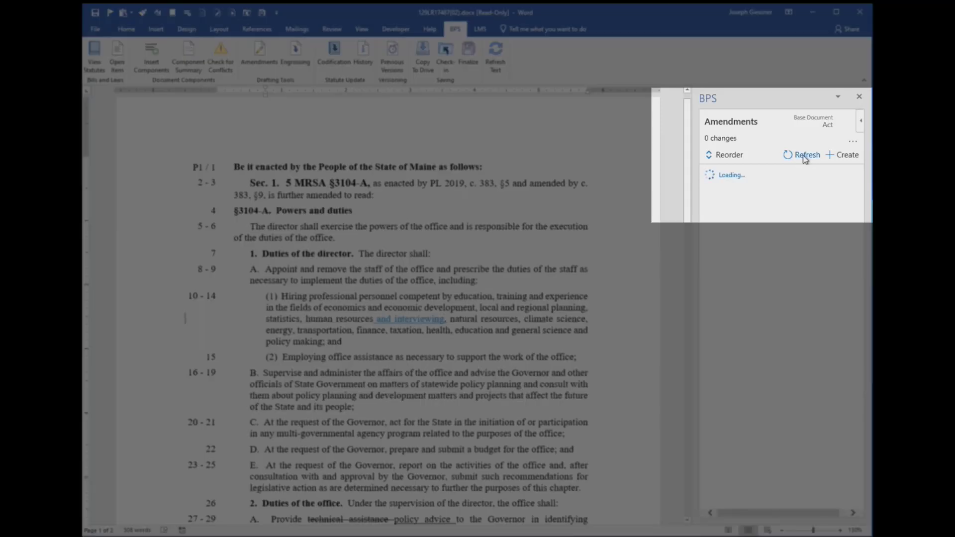
pyautogui.click(806, 154)
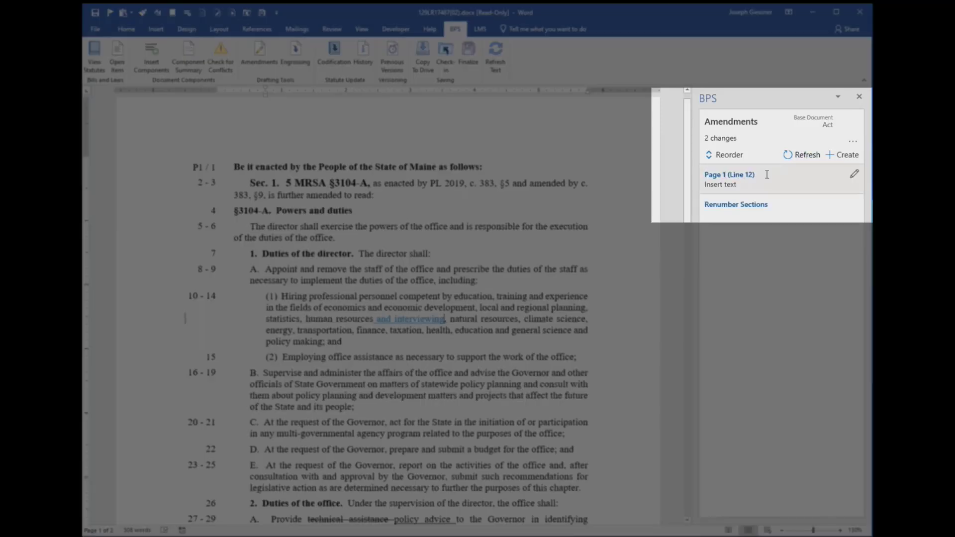
pyautogui.click(854, 174)
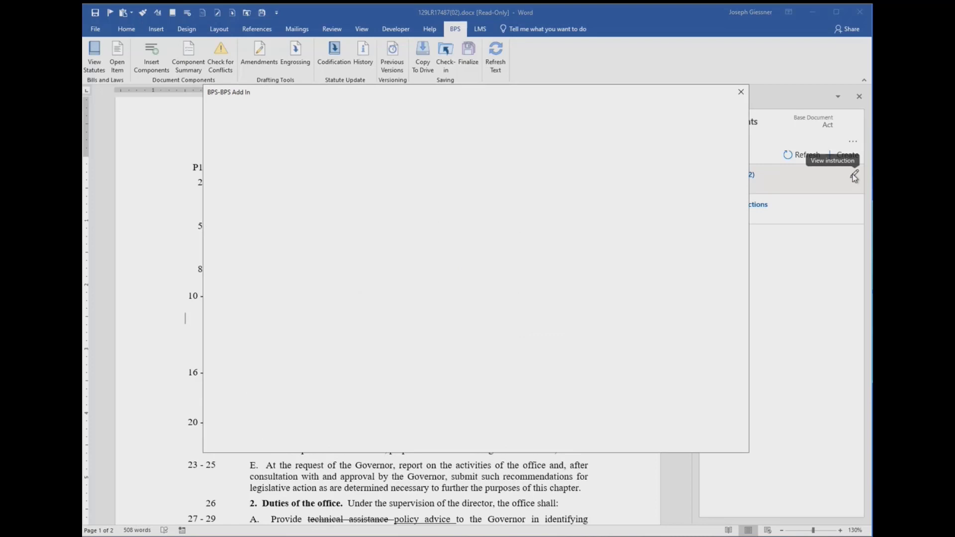
pyautogui.click(854, 177)
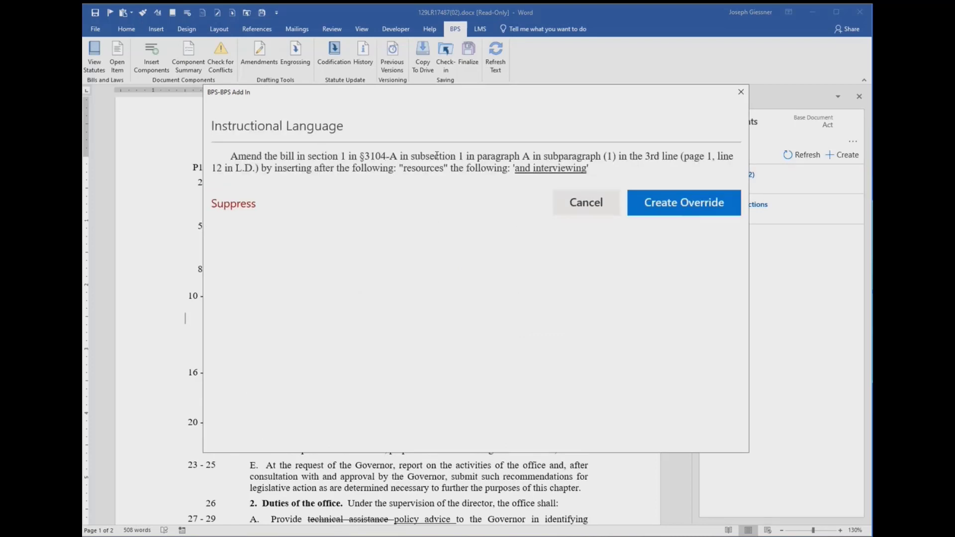
pyautogui.click(685, 203)
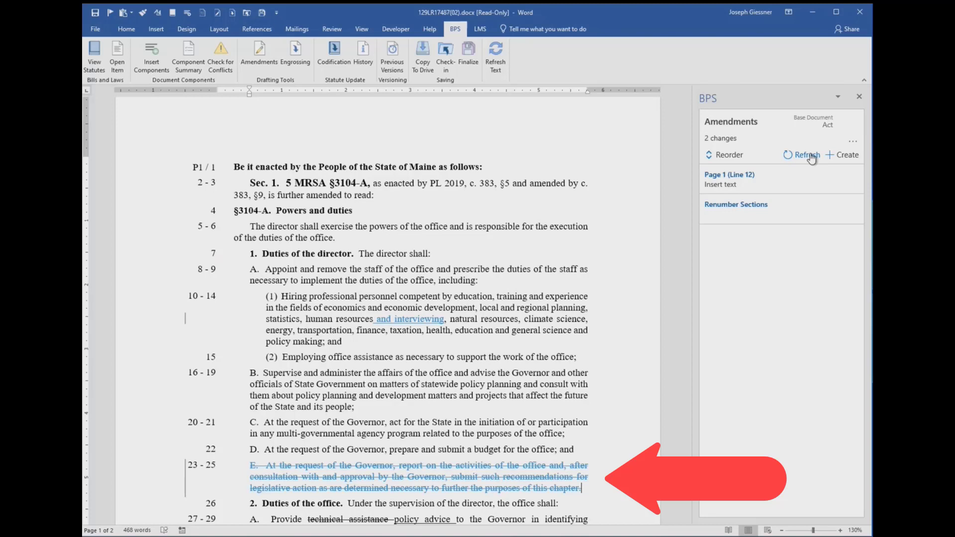
# Refresh to pick up the paragraph E deletion and begin overriding its generated instruction.
pyautogui.click(803, 154)
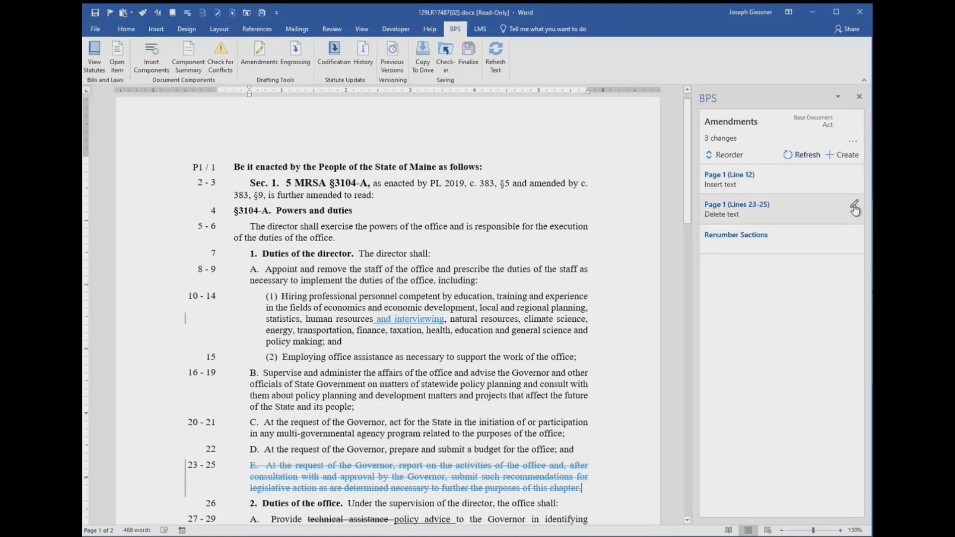
pyautogui.click(854, 207)
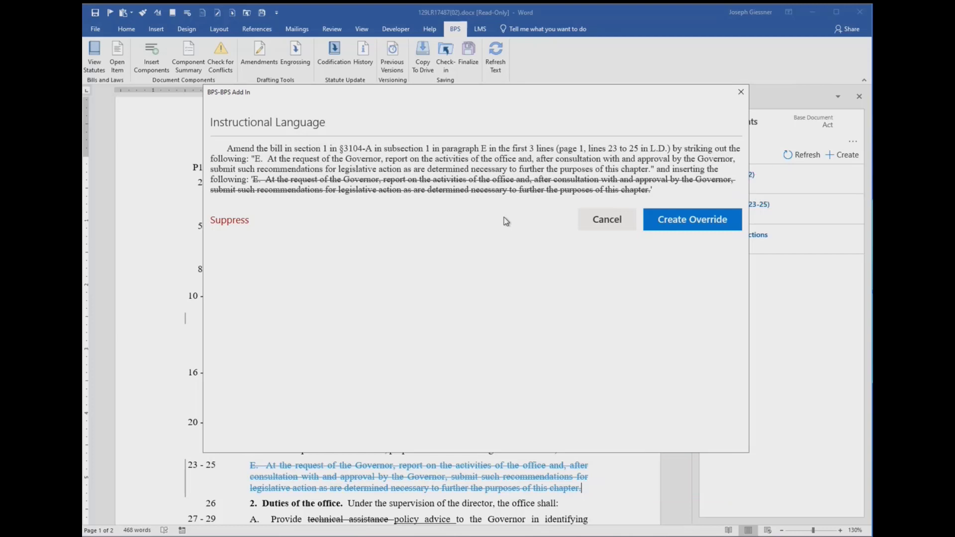
pyautogui.moveTo(697, 320)
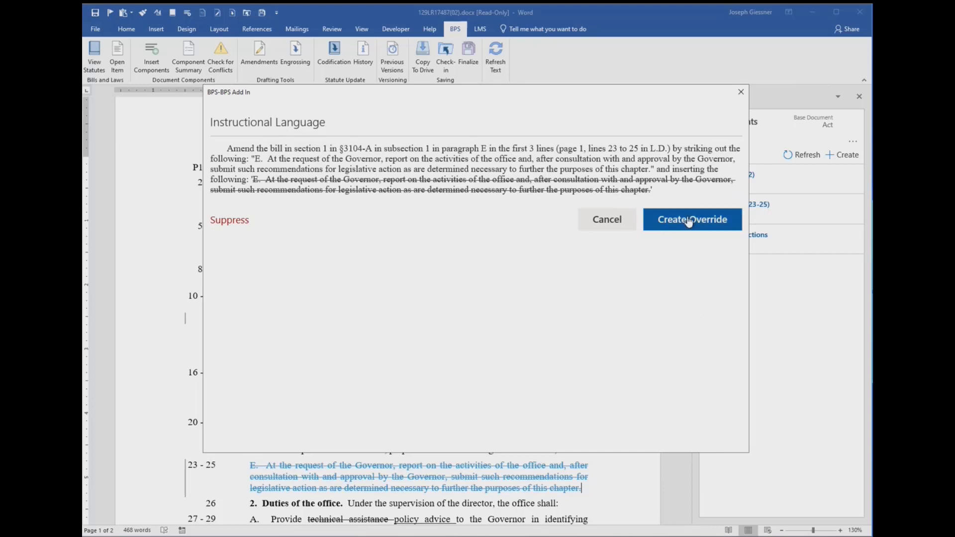
pyautogui.click(692, 219)
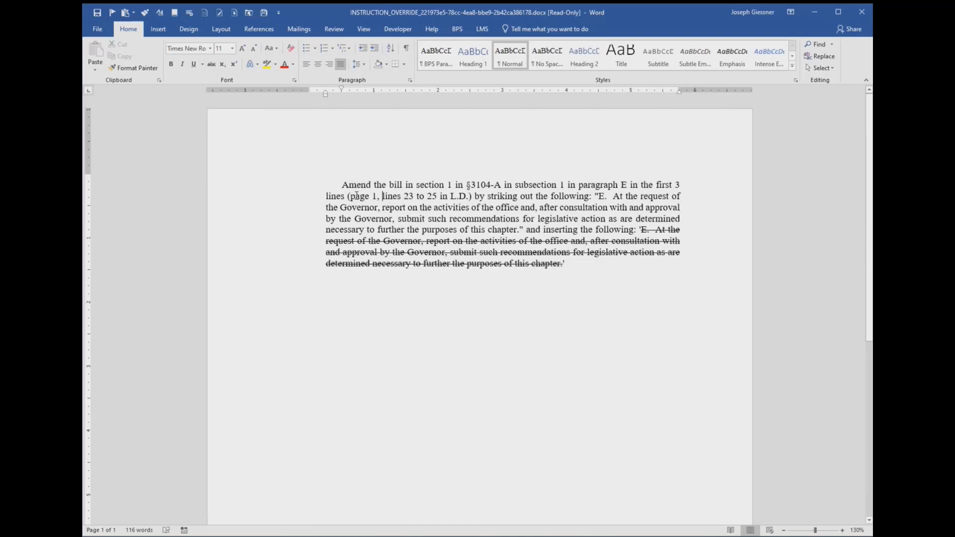
# Replace the line reference and 'striking out' wording with 'deleting' and save the override.
pyautogui.moveTo(346, 196); pyautogui.dragTo(476, 196)
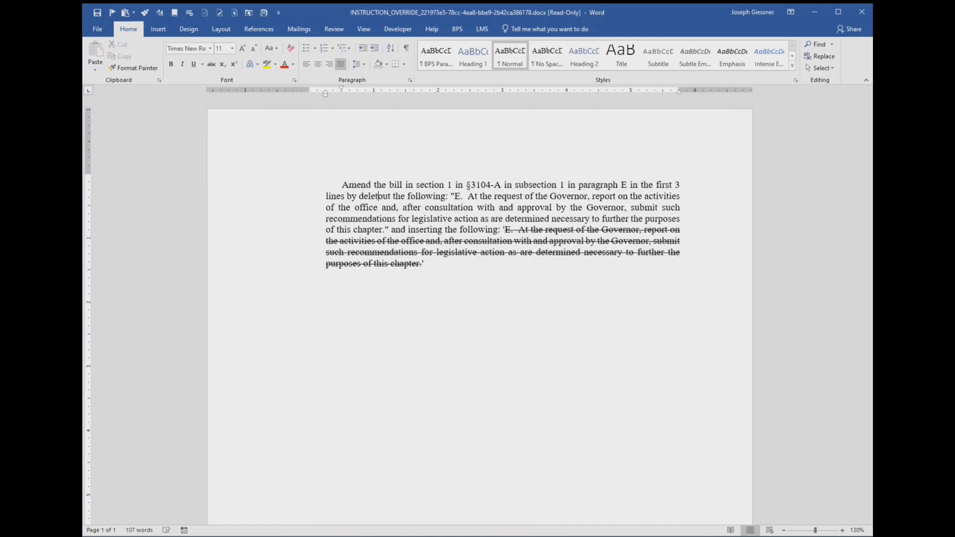
pyautogui.click(854, 12)
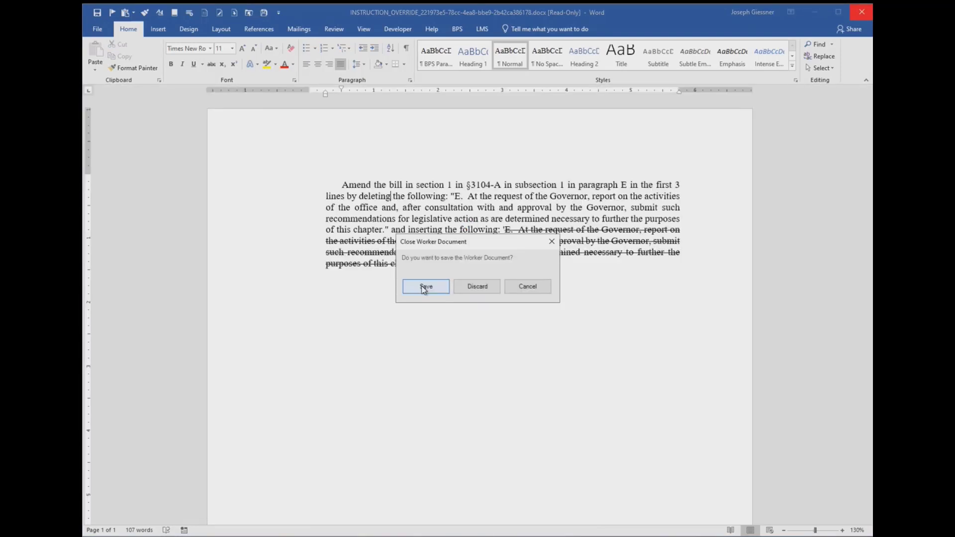
pyautogui.click(477, 287)
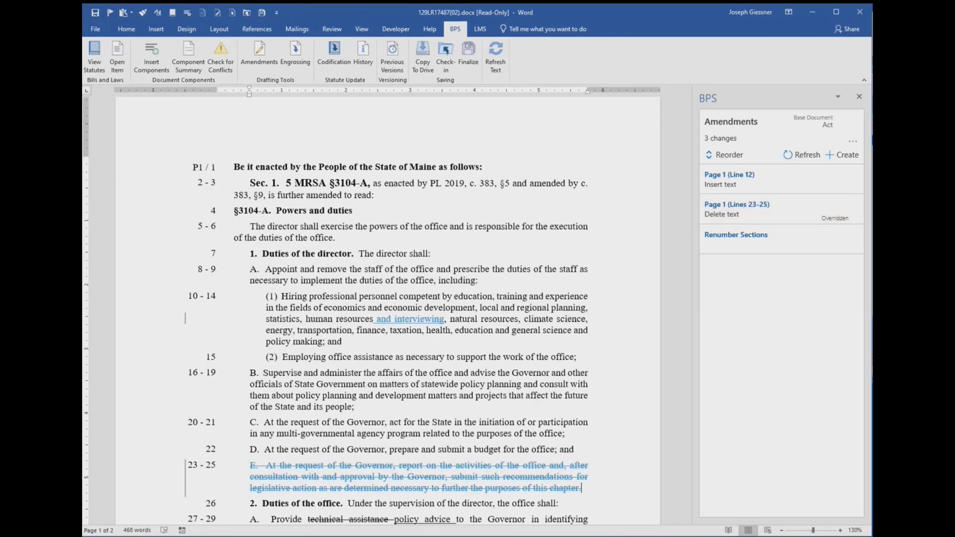
# Generate the committee amendment document from the LEAP request item.
pyautogui.rightClick(579, 139)
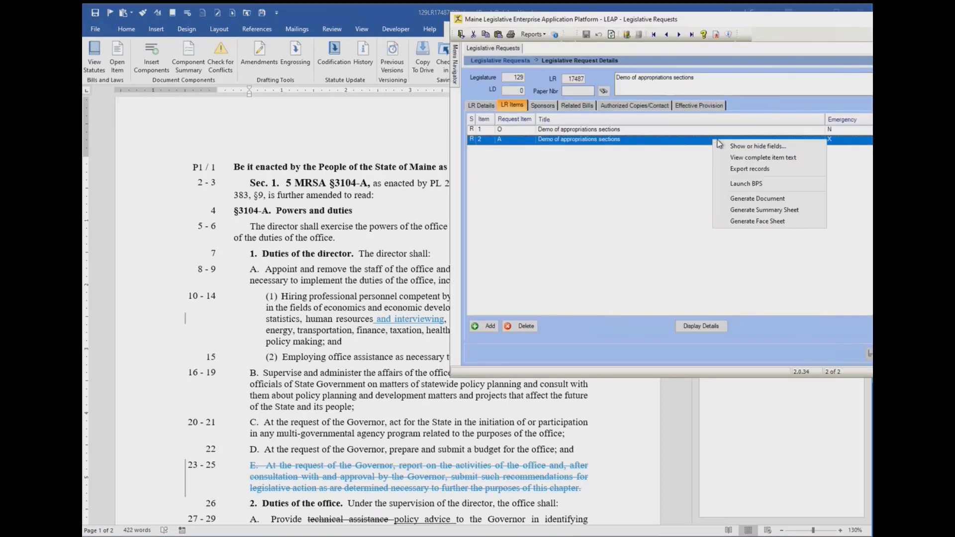
pyautogui.click(757, 198)
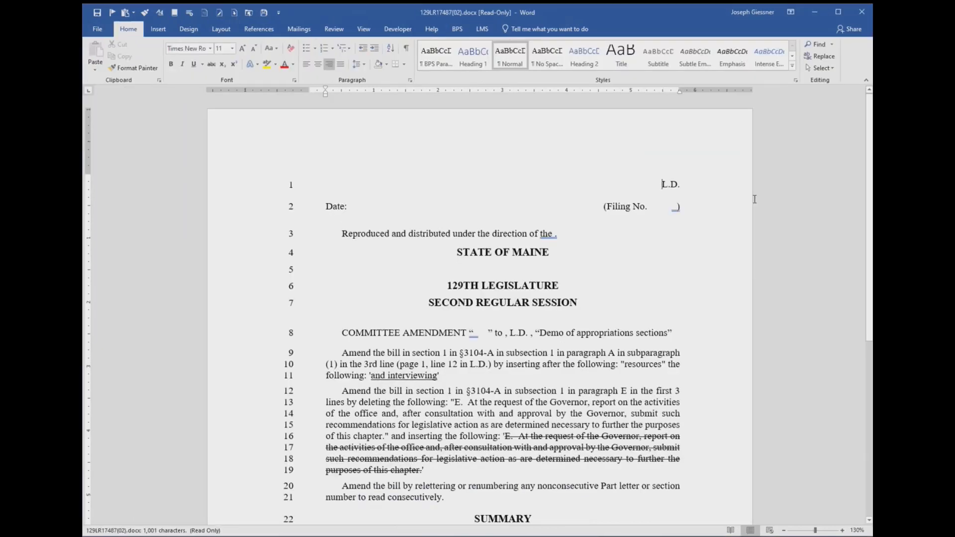
pyautogui.scroll(-3)
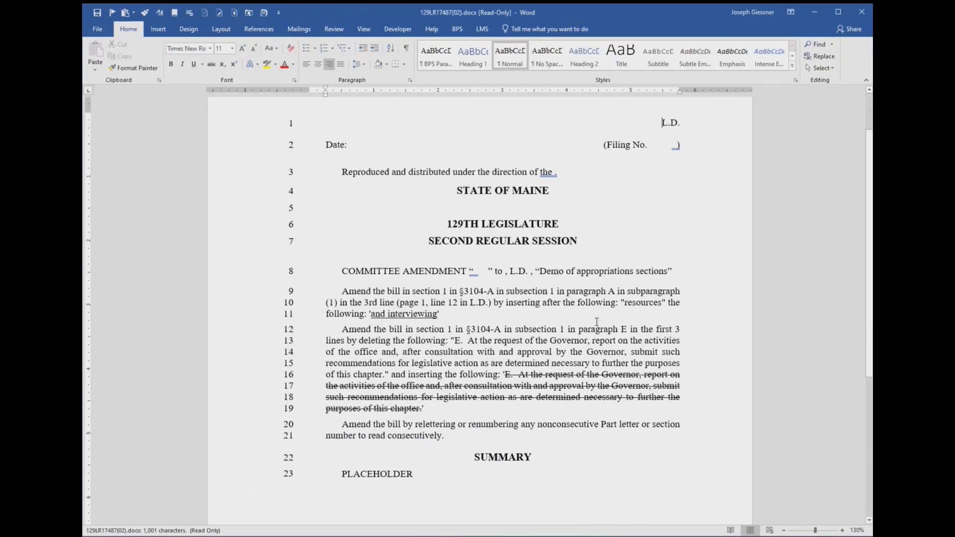